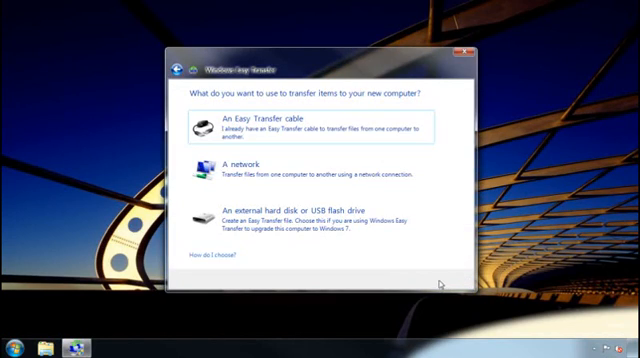
mouse_move(320, 210)
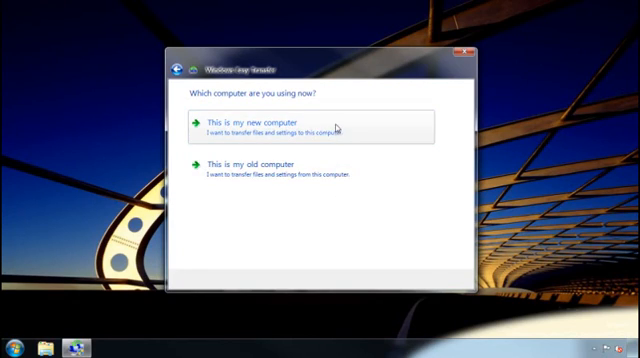
- Identify this Windows 7 machine as the new computer for an external-disk transfer
left_click(276, 124)
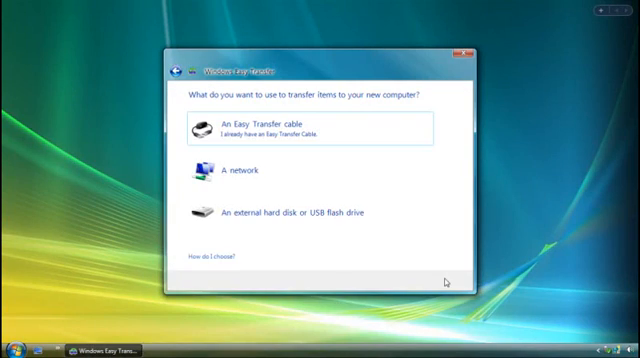
- On the Vista PC, choose external hard disk transfer and mark it as the old computer
left_click(290, 212)
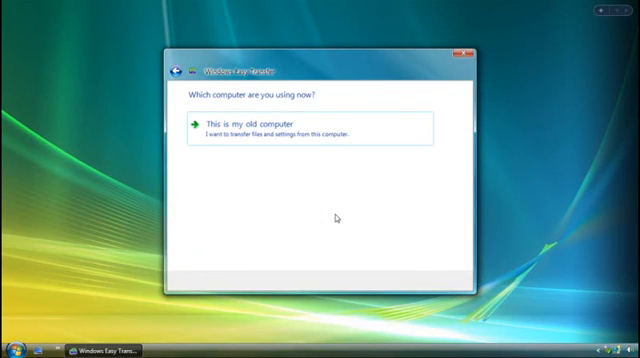
left_click(260, 128)
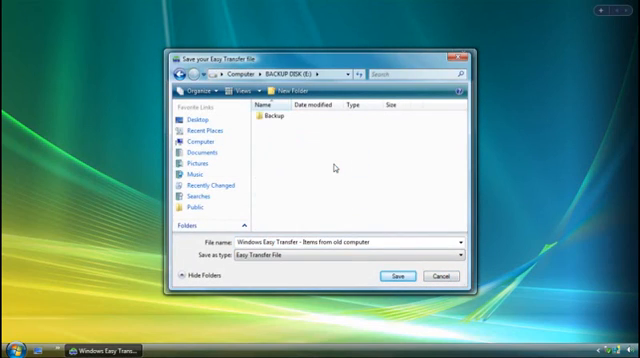
- Save the Easy Transfer file to the backup drive and finish the old-computer side
left_click(398, 276)
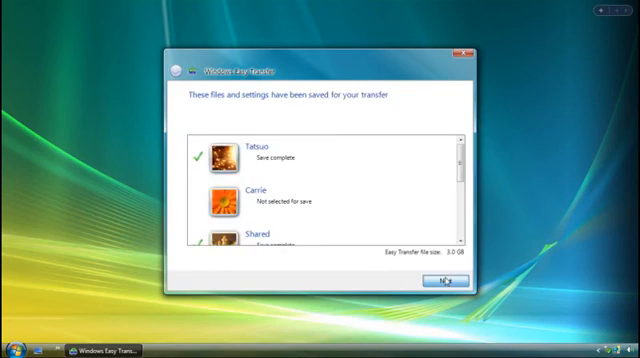
left_click(430, 280)
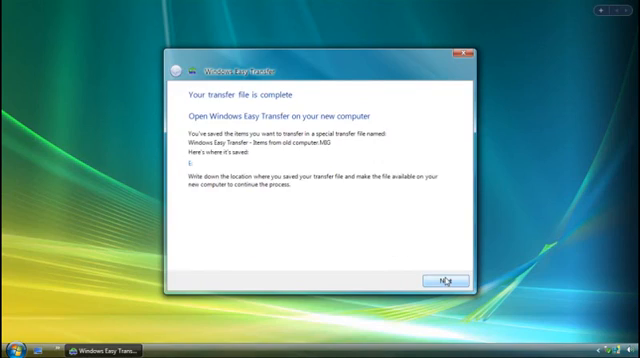
left_click(456, 284)
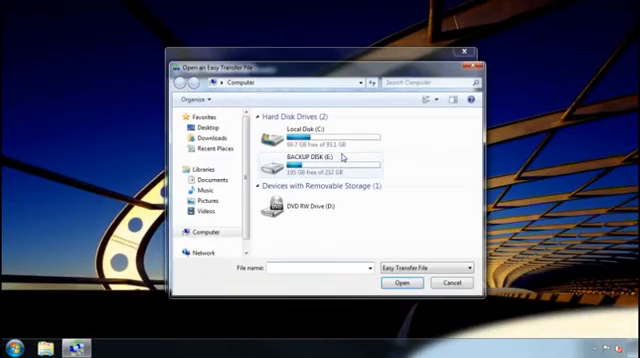
- Load the saved transfer file from the BACKUP drive and start transferring both accounts
double_click(310, 160)
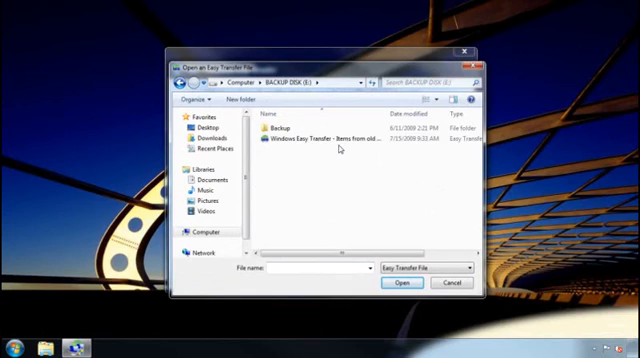
left_click(400, 282)
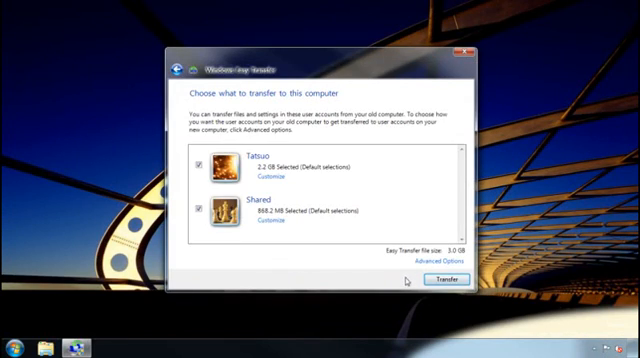
left_click(446, 278)
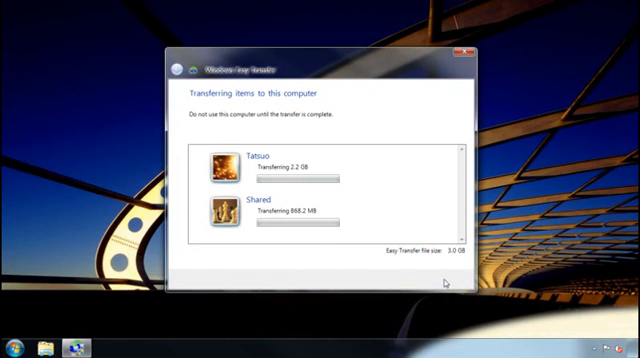